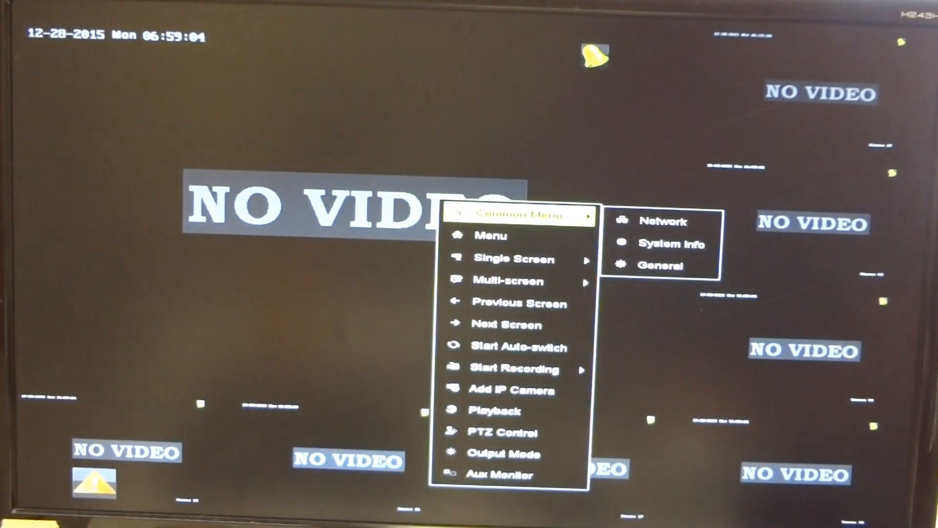
- Reach the recorder's Network > General settings showing IPv4, gateway and DNS with DHCP off
click(490, 236)
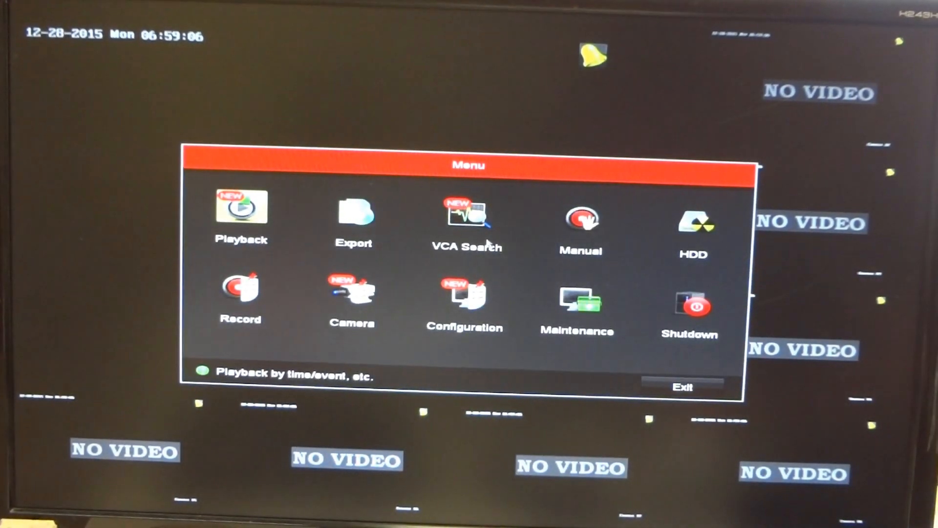
click(464, 305)
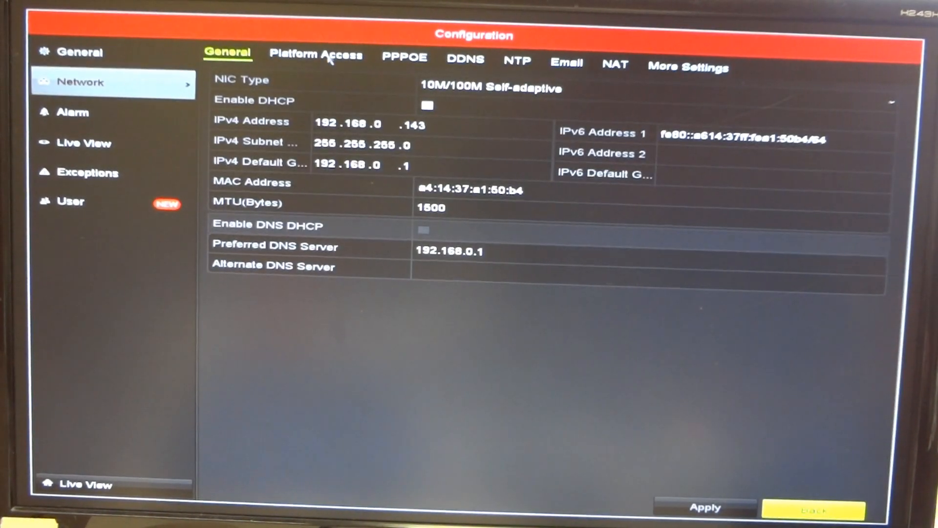
- Enable Hik-Connect platform access on the recorder so a QR code is displayed
click(316, 54)
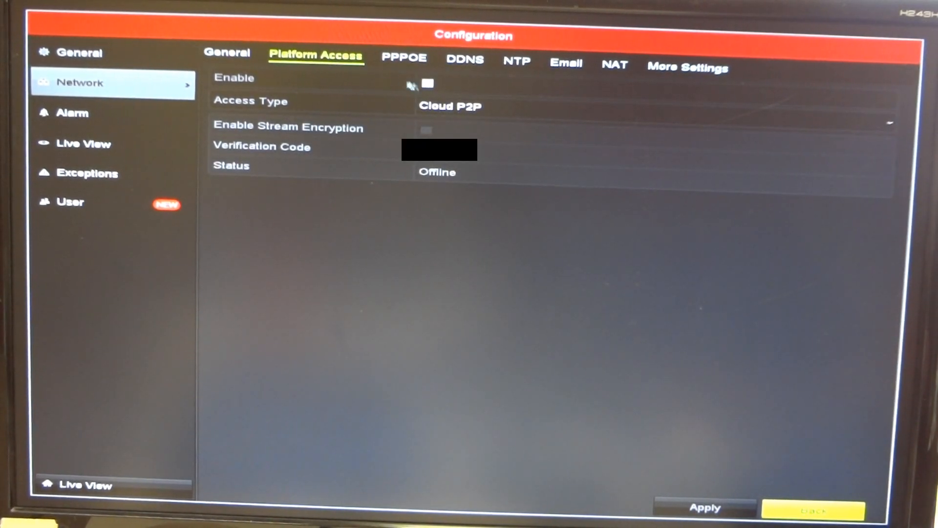
click(427, 82)
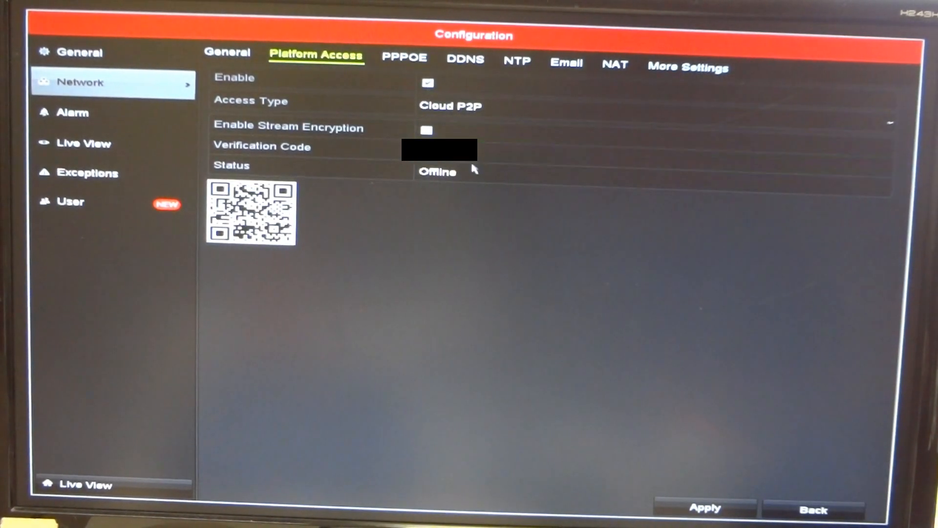
mouse_move(404, 169)
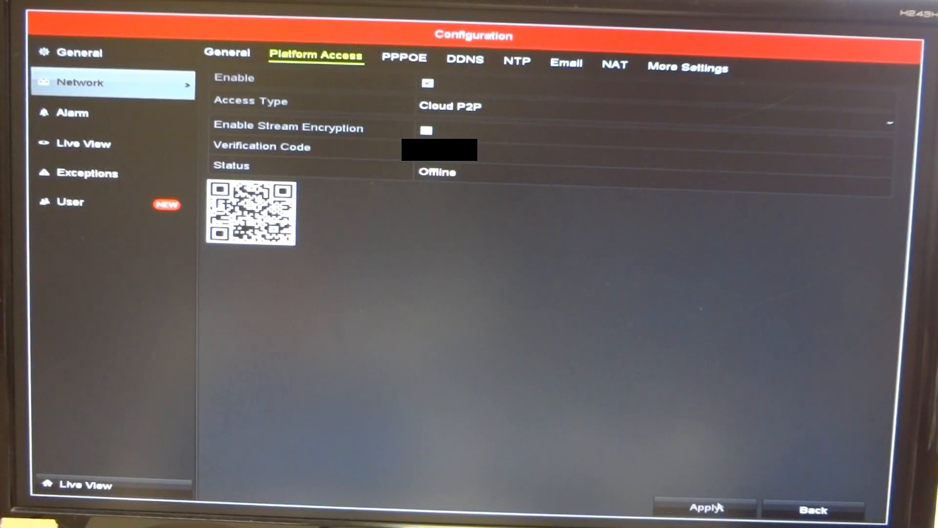
mouse_move(473, 180)
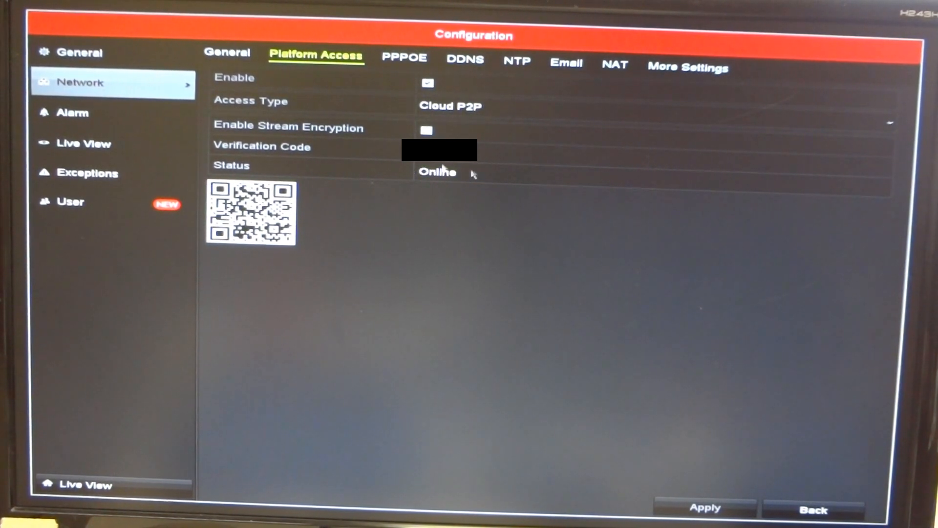
mouse_move(496, 211)
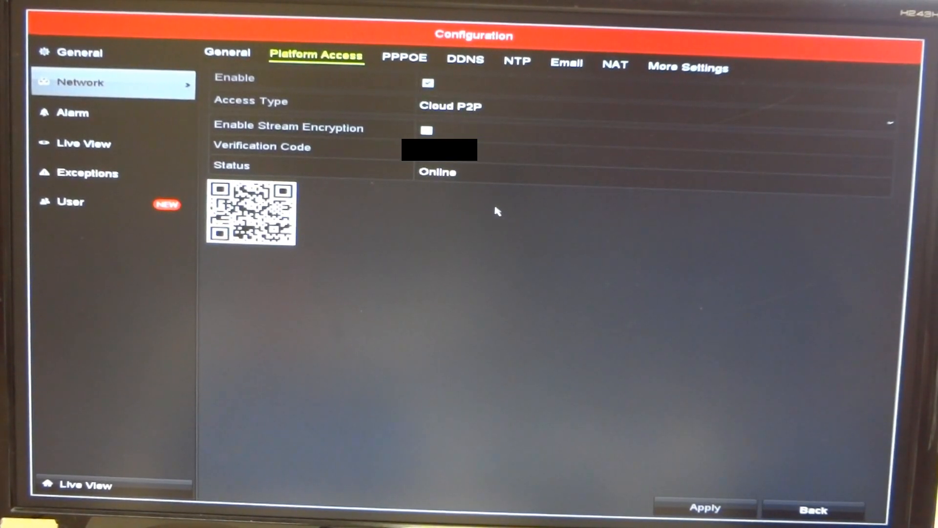
mouse_move(398, 222)
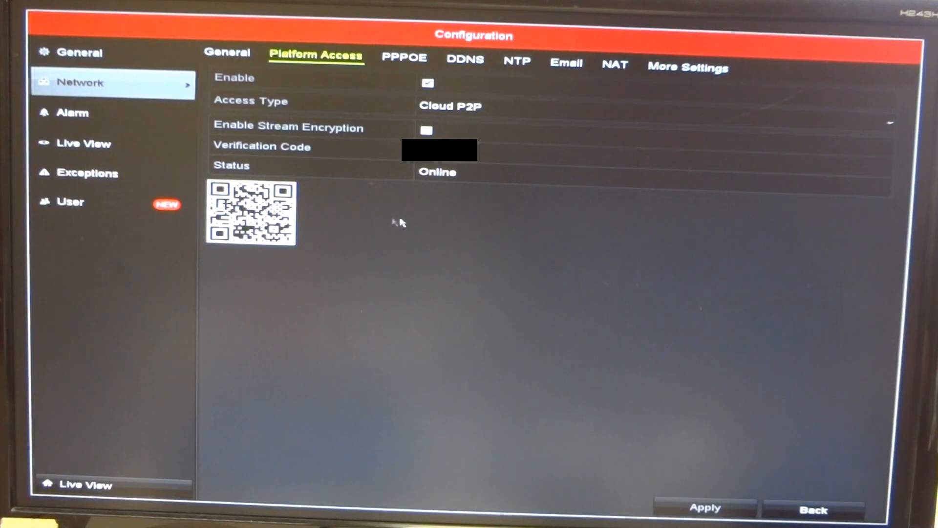
mouse_move(561, 66)
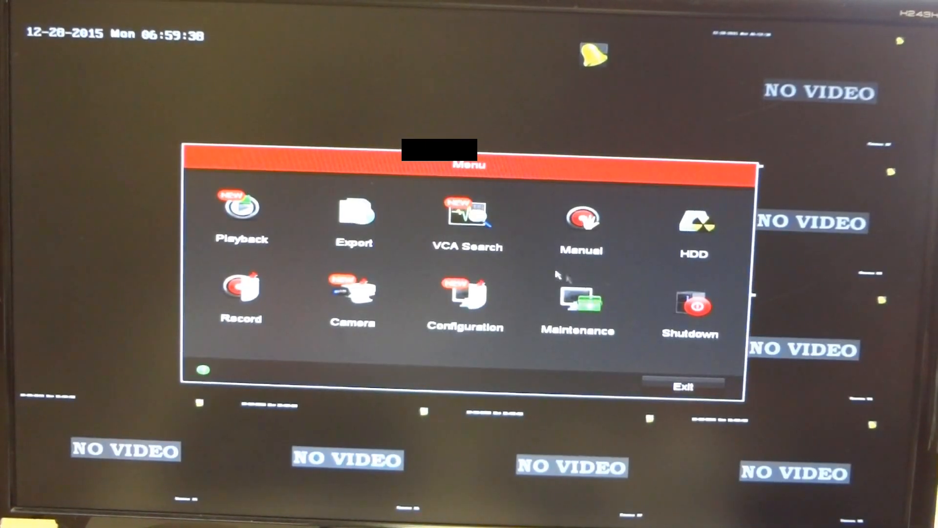
- View the device info for model HAR314-8 with its serial number and firmware version
click(578, 299)
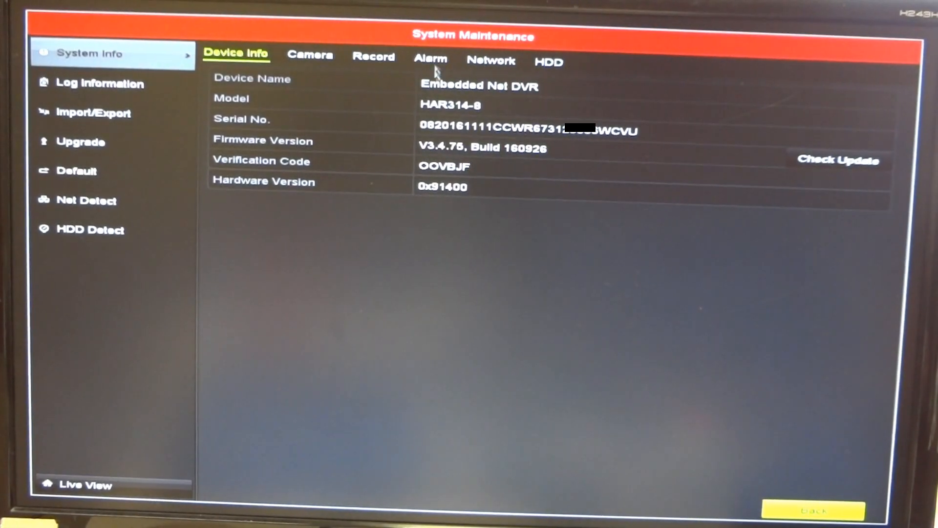
mouse_move(596, 138)
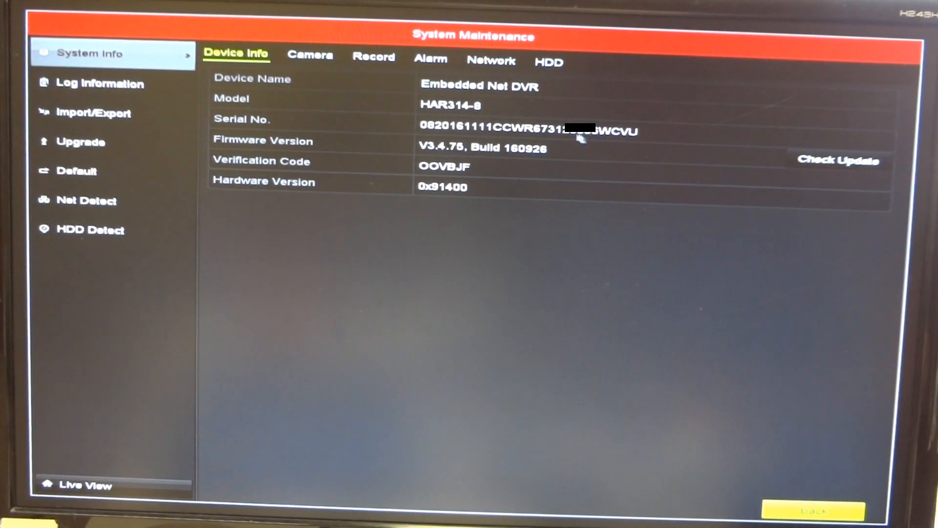
mouse_move(595, 145)
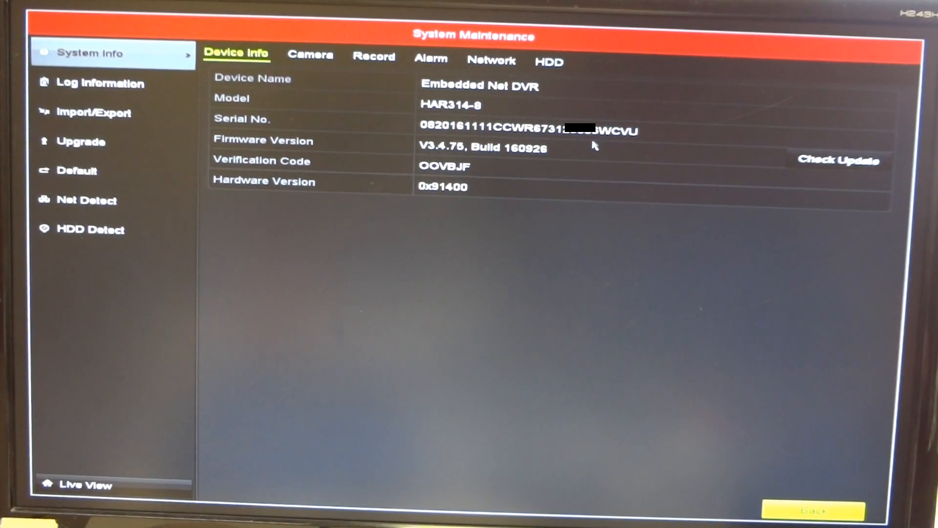
click(812, 510)
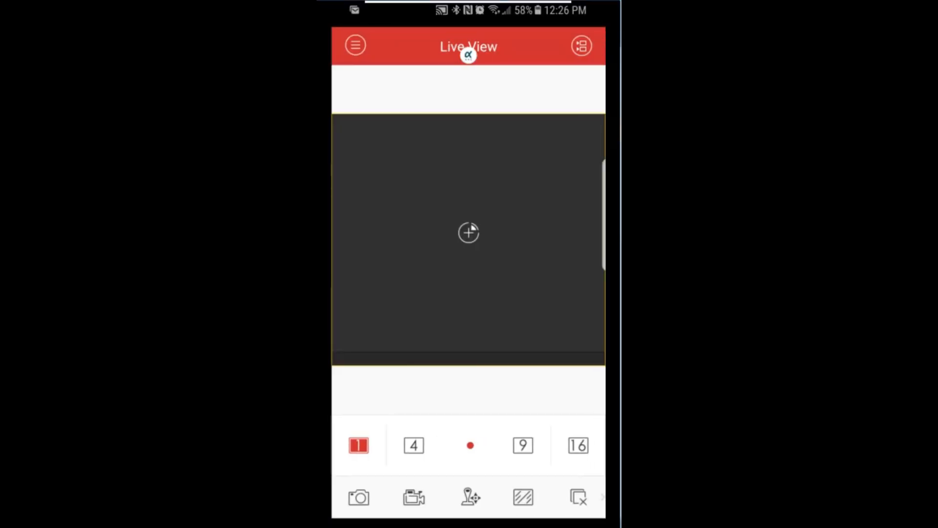
- Sign in to the Hik-Connect account in iVMS-4500, reaching its empty device list
click(355, 45)
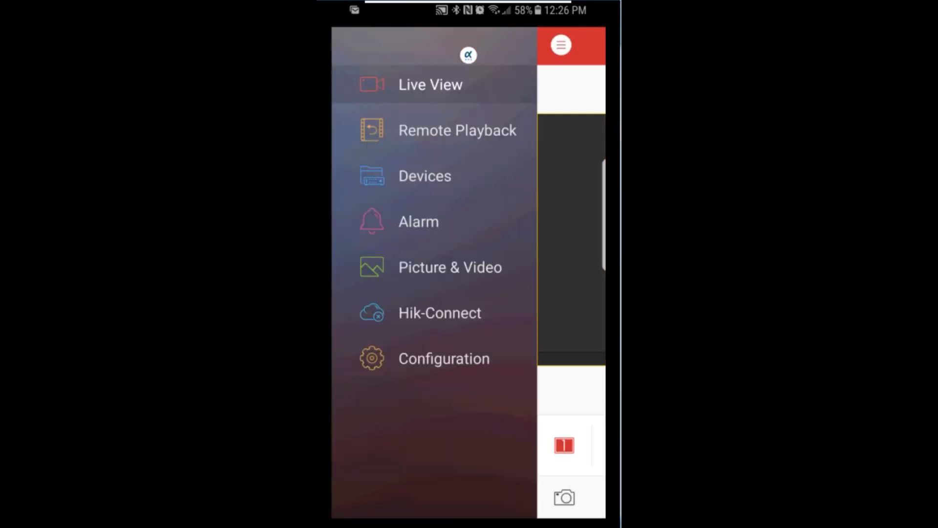
click(439, 313)
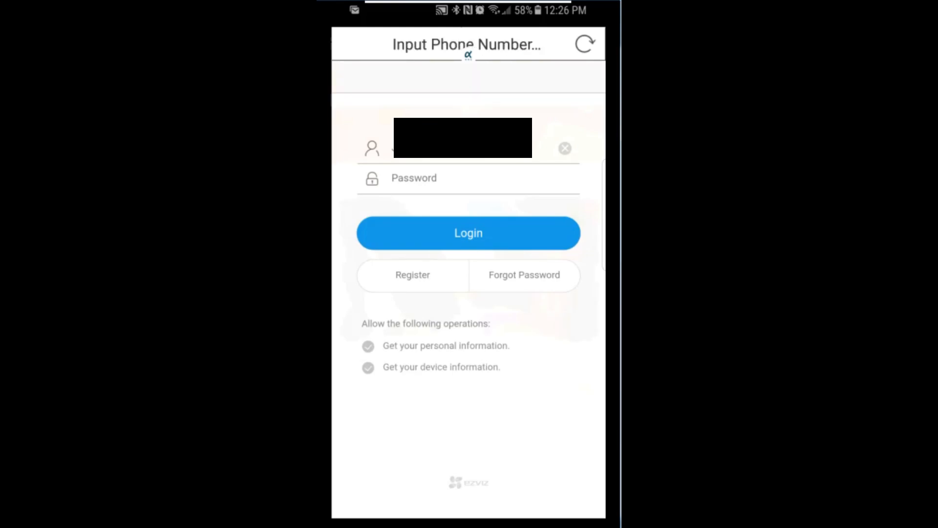
click(412, 274)
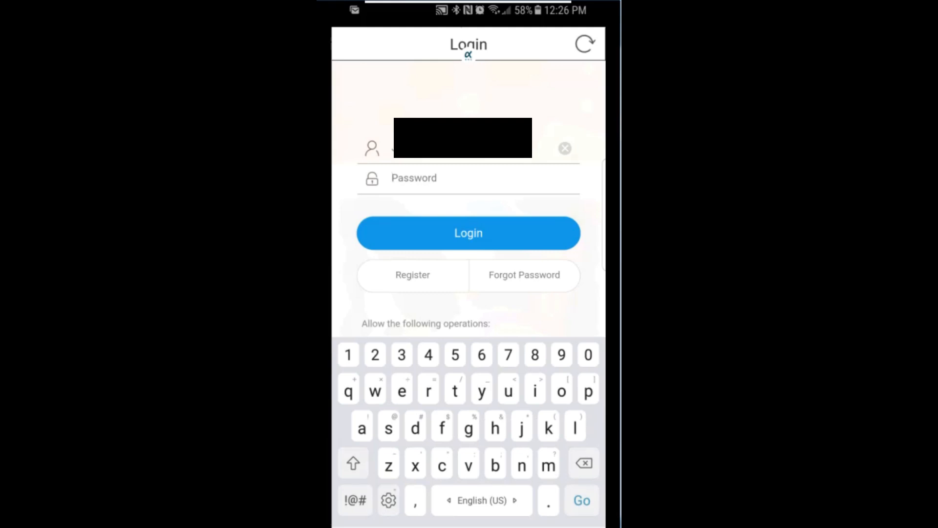
click(468, 232)
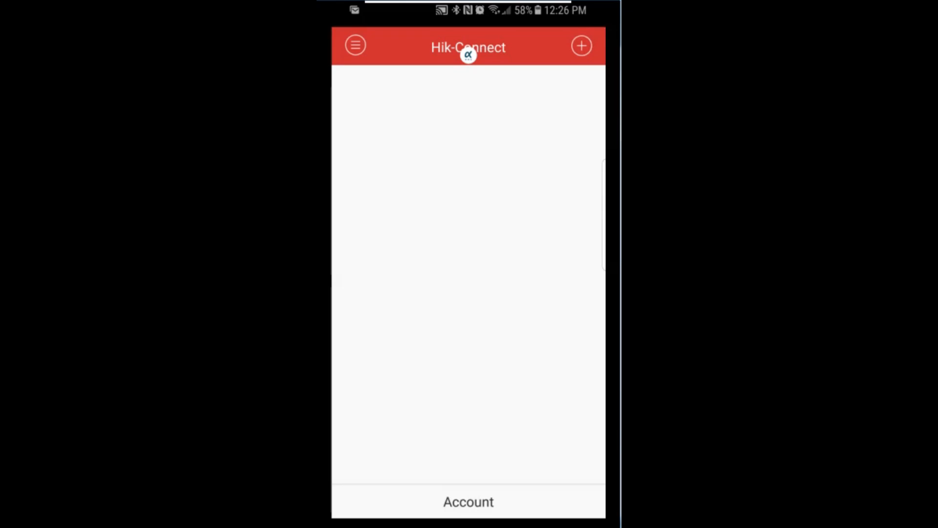
- Add the HAR314-8 recorder by serial number and verification code so it lists 10 cameras
click(580, 46)
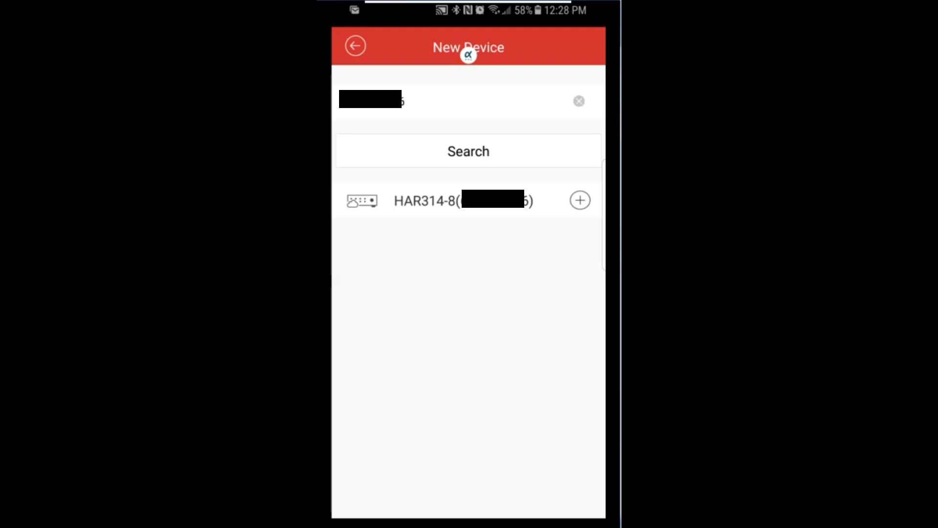
click(464, 201)
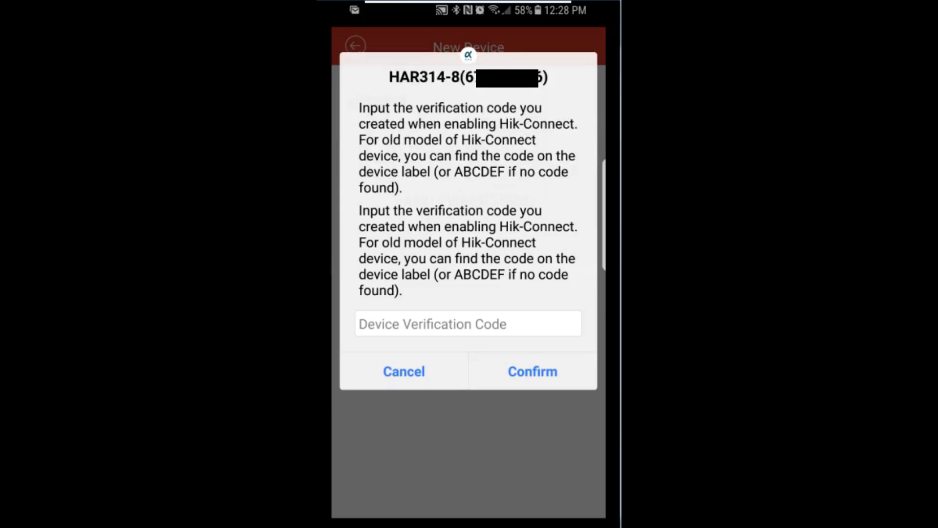
click(467, 324)
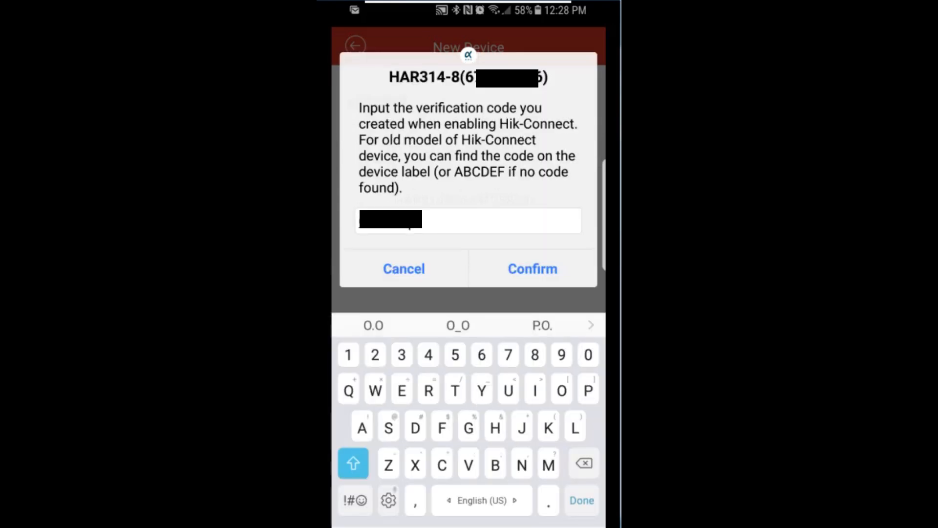
click(532, 268)
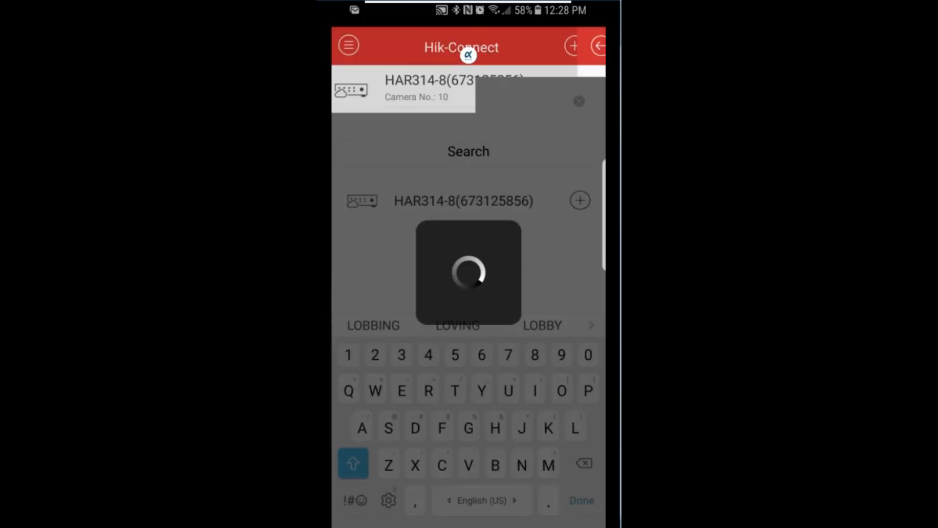
click(579, 199)
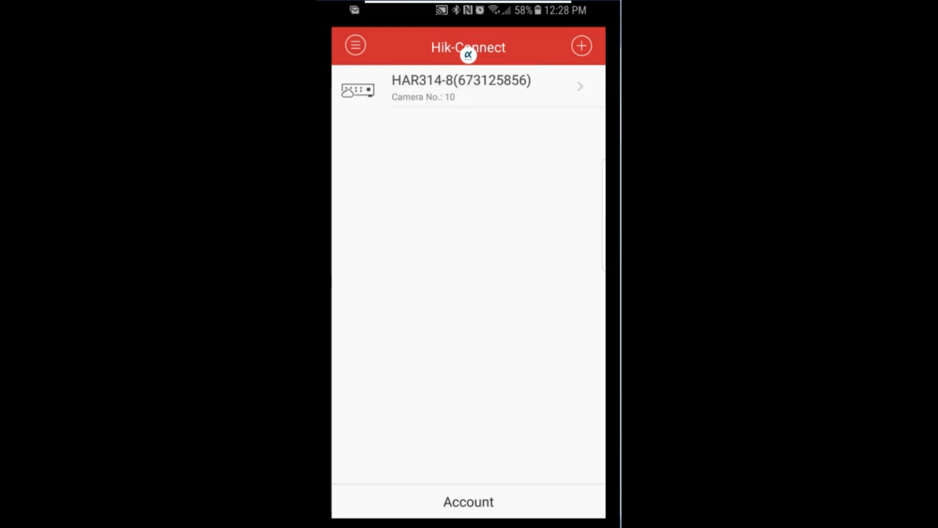
- Start live view of the HAR314-8 cameras in a 16-pane grid, briefly checking the side menu
click(460, 88)
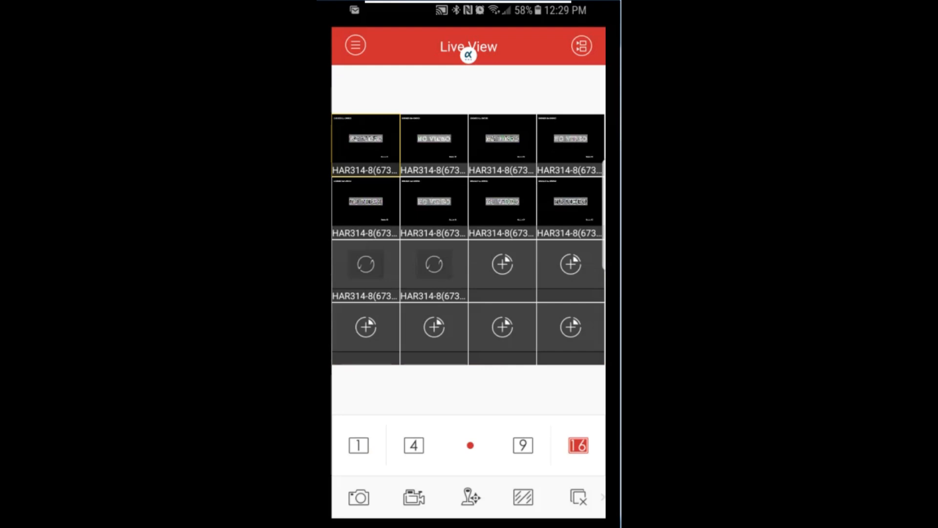
click(355, 45)
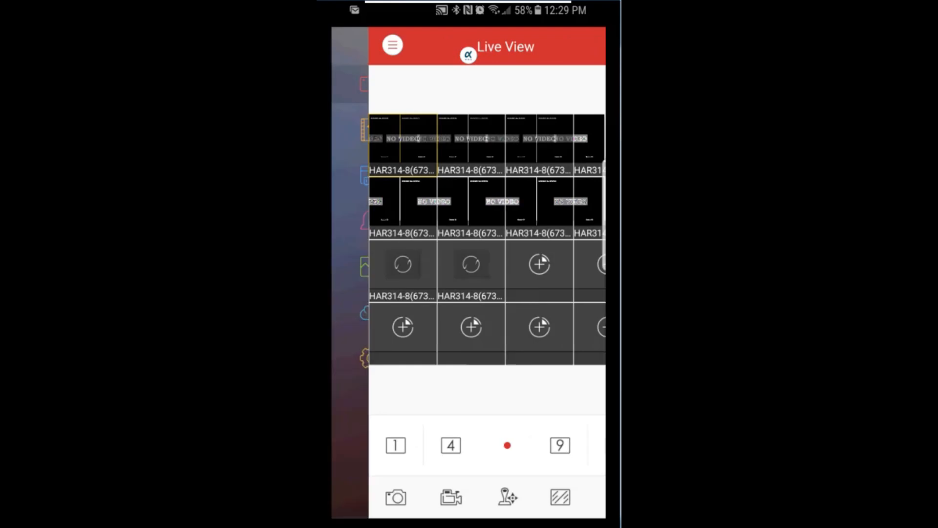
click(392, 44)
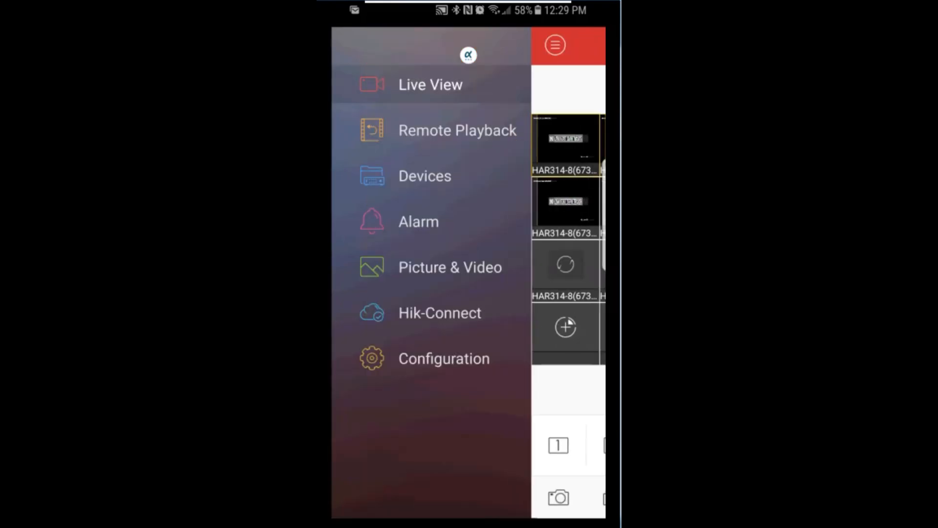
click(430, 84)
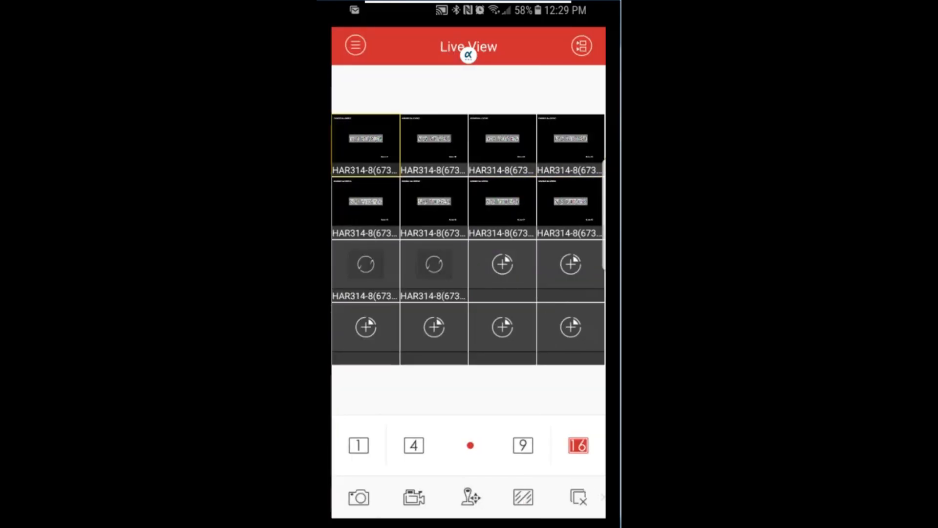